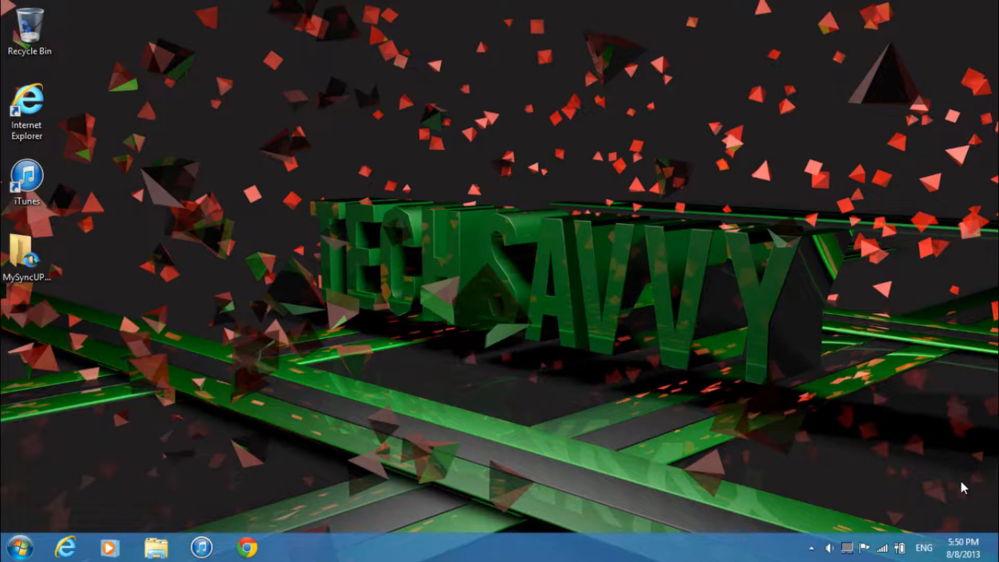
Step: Search the Start menu for 'truecrypt' and launch TrueCrypt
click(19, 546)
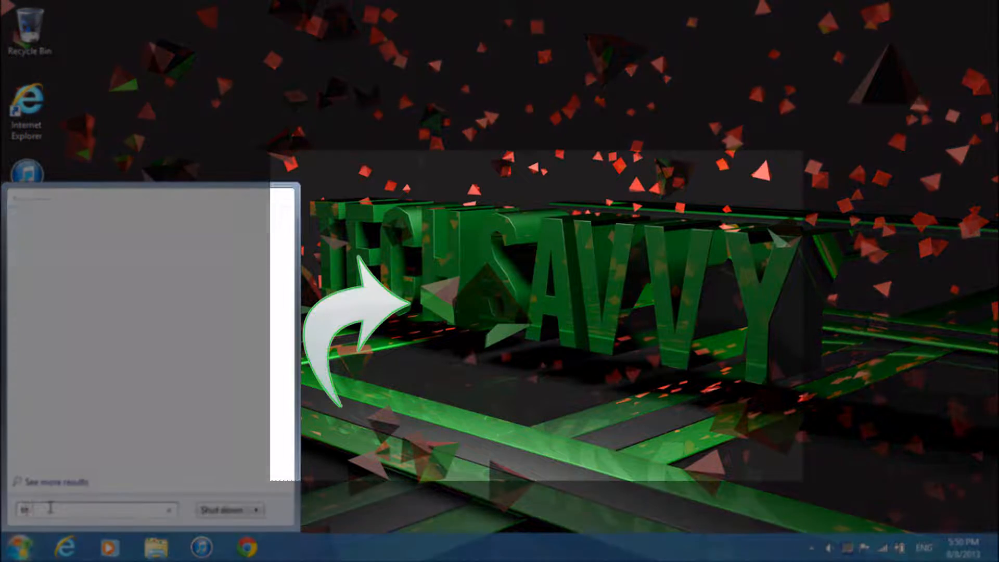
text(truecrypt)
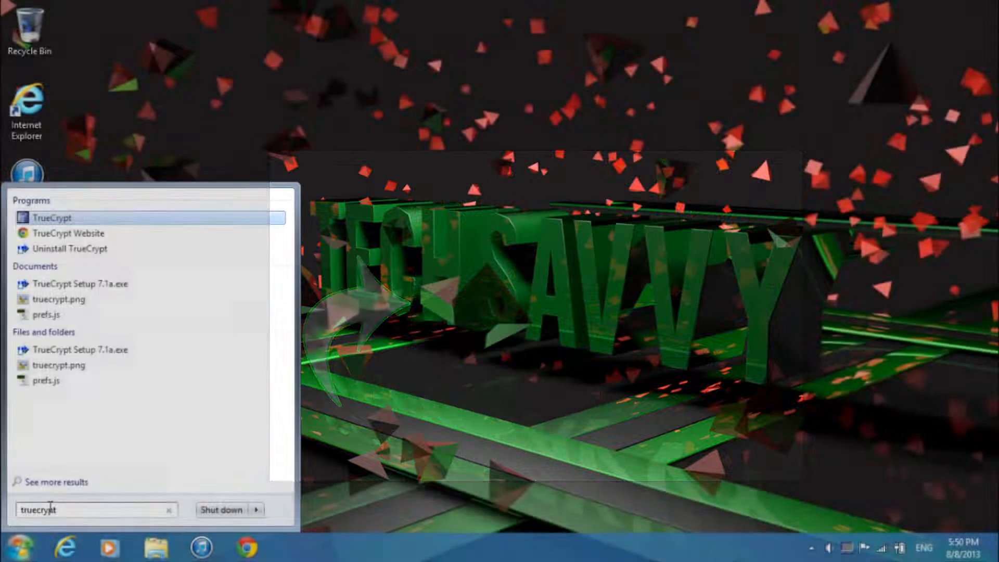
click(52, 217)
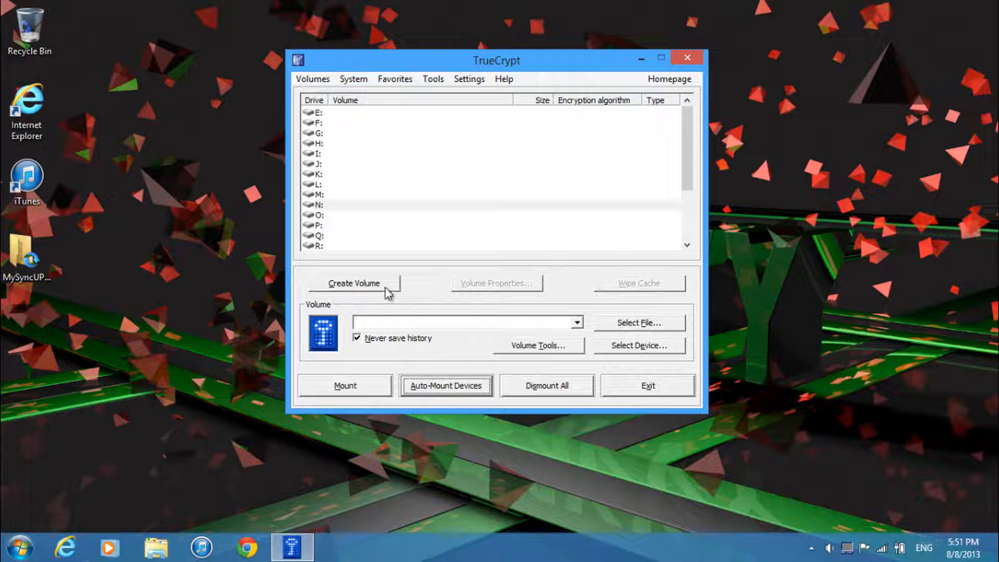
Step: Start the Volume Creation Wizard for a standard encrypted file container
click(354, 283)
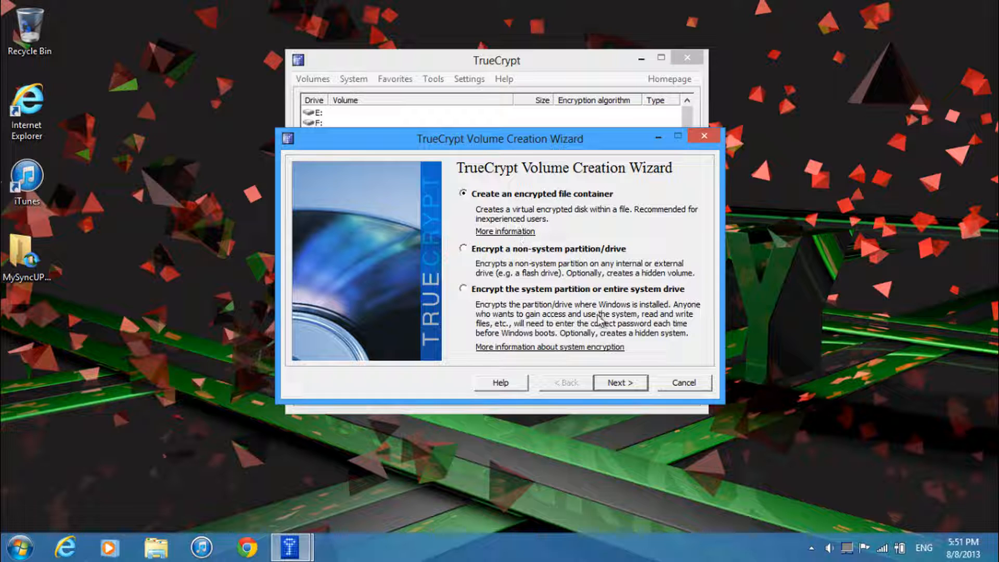
click(619, 382)
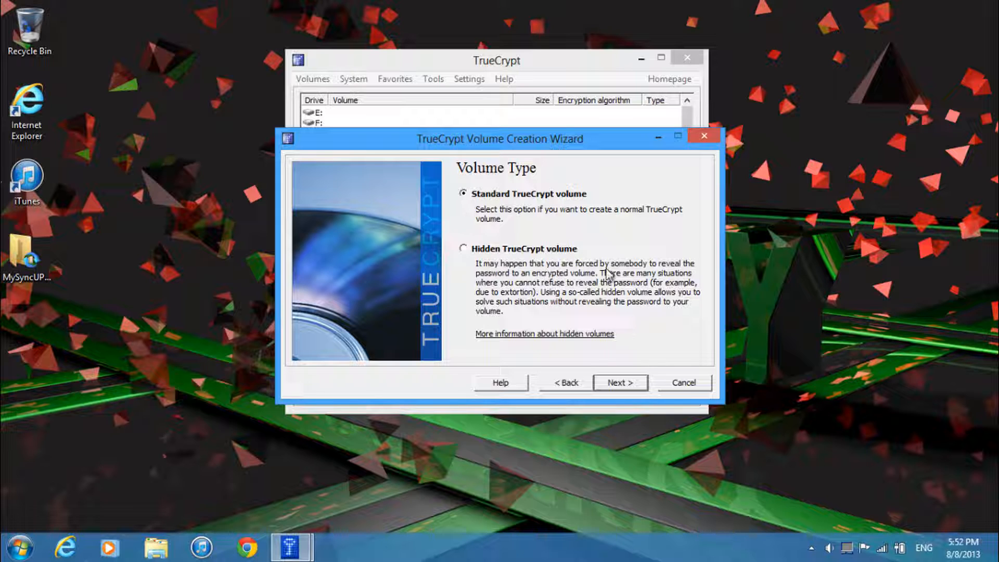
click(617, 382)
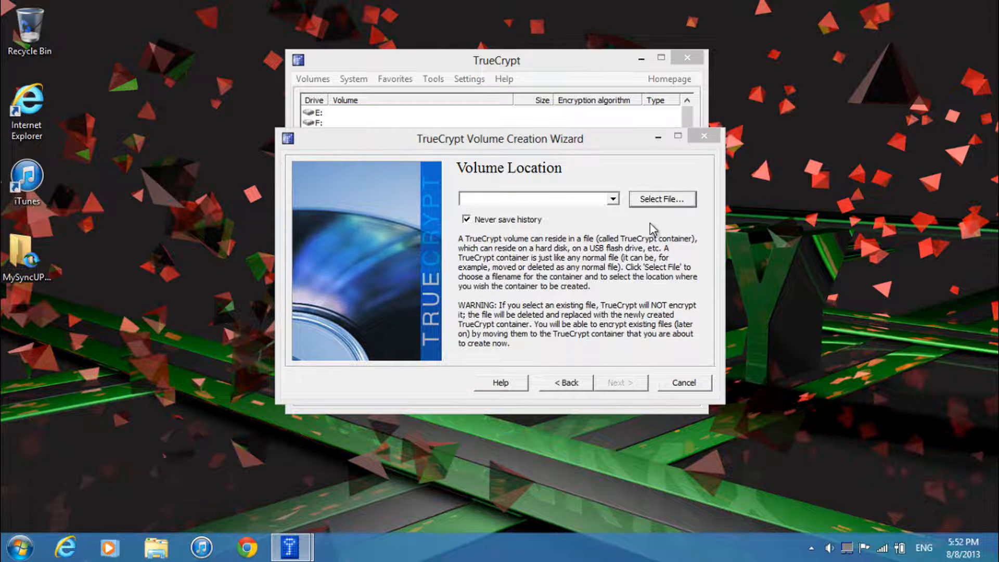
Step: Save the container as 'Demonstration' on the Desktop, keeping default AES / RIPEMD-160 encryption
click(662, 198)
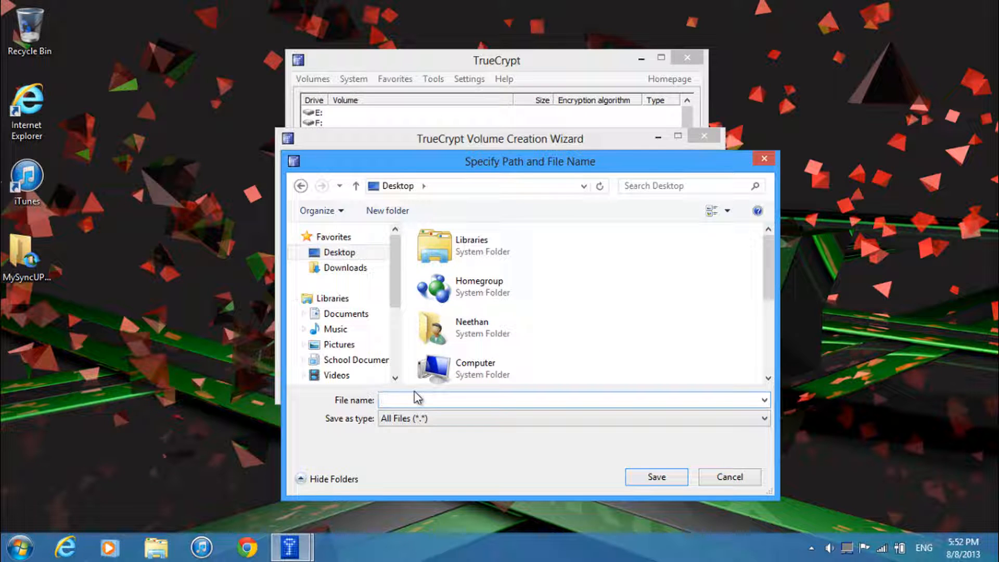
text(Demonstration)
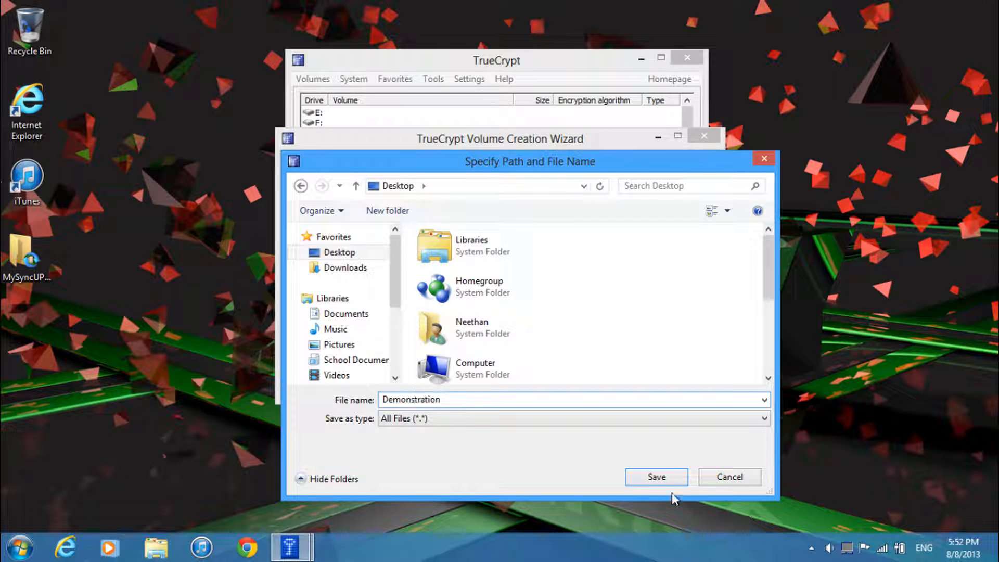
click(656, 476)
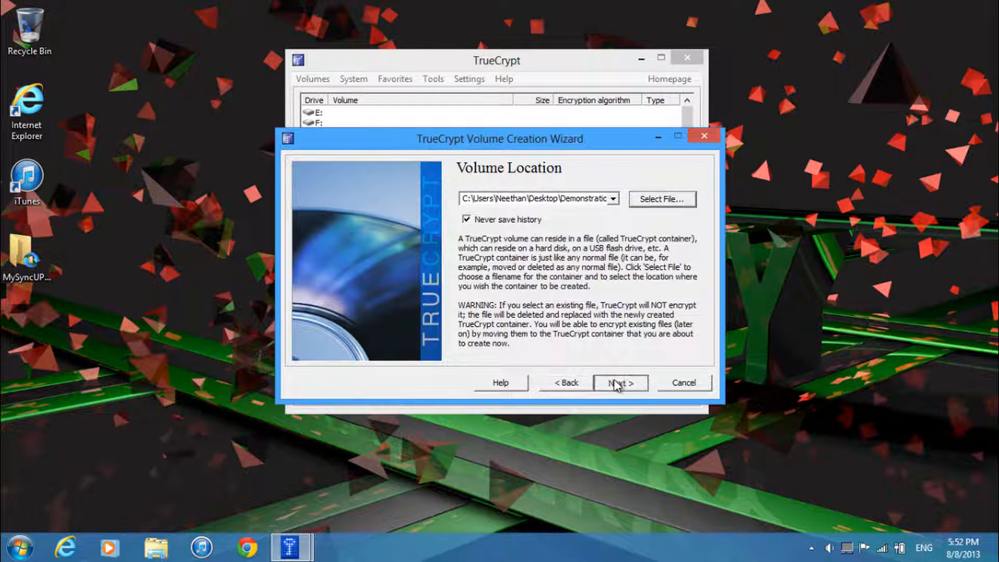
click(619, 382)
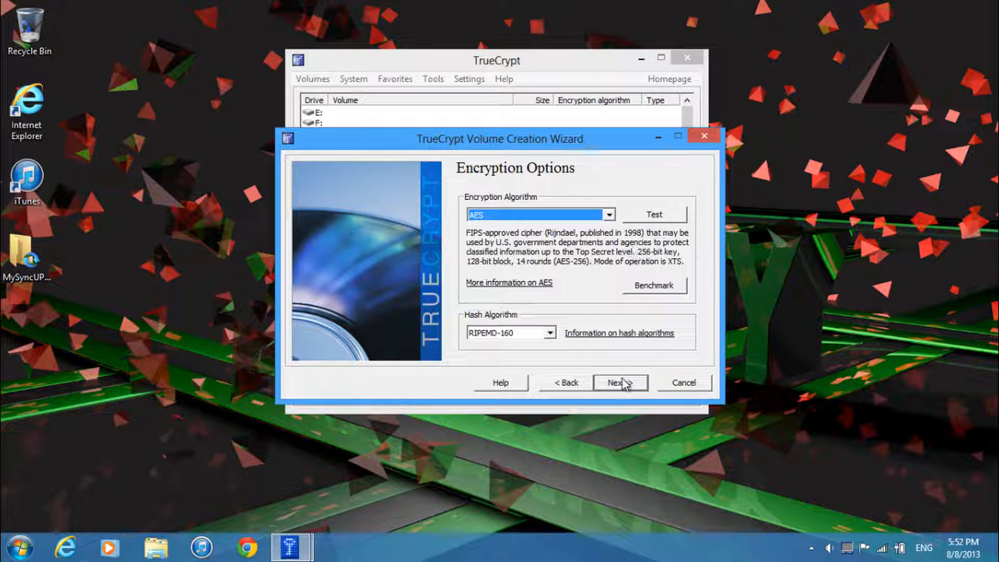
click(617, 383)
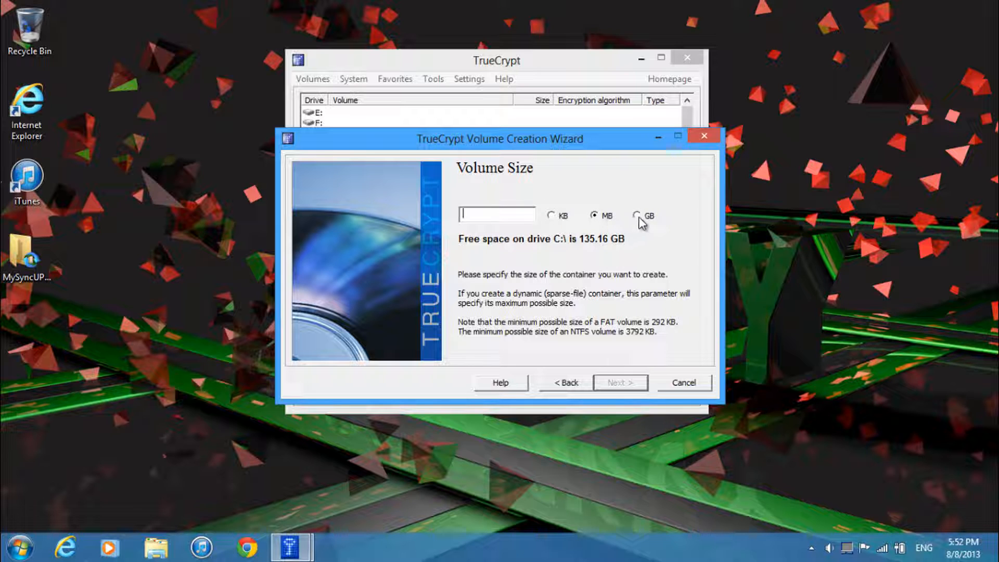
mouse_move(527, 277)
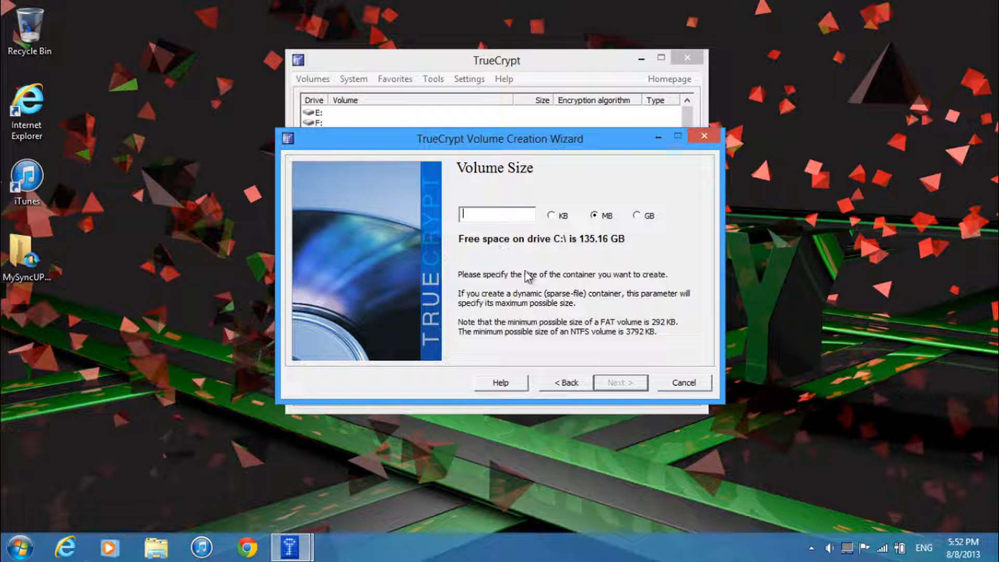
Step: Set the volume size to 750 MB and a password, accepting the short-password warning
text(750)
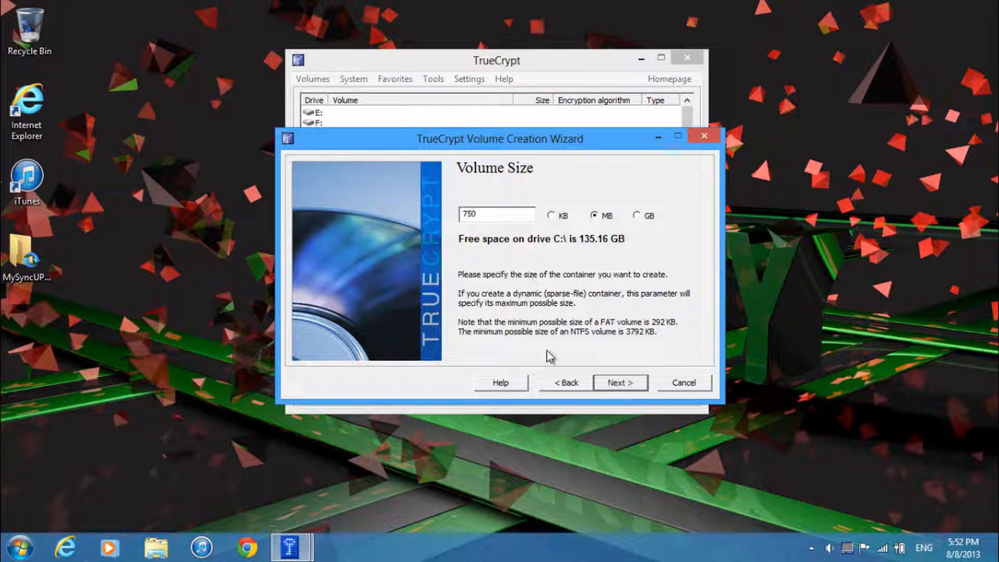
click(619, 382)
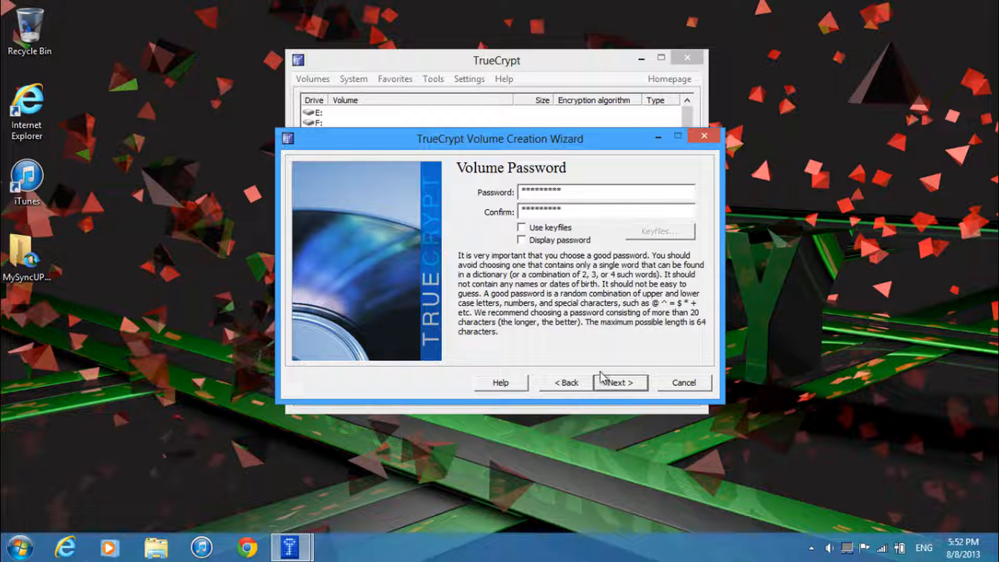
click(618, 382)
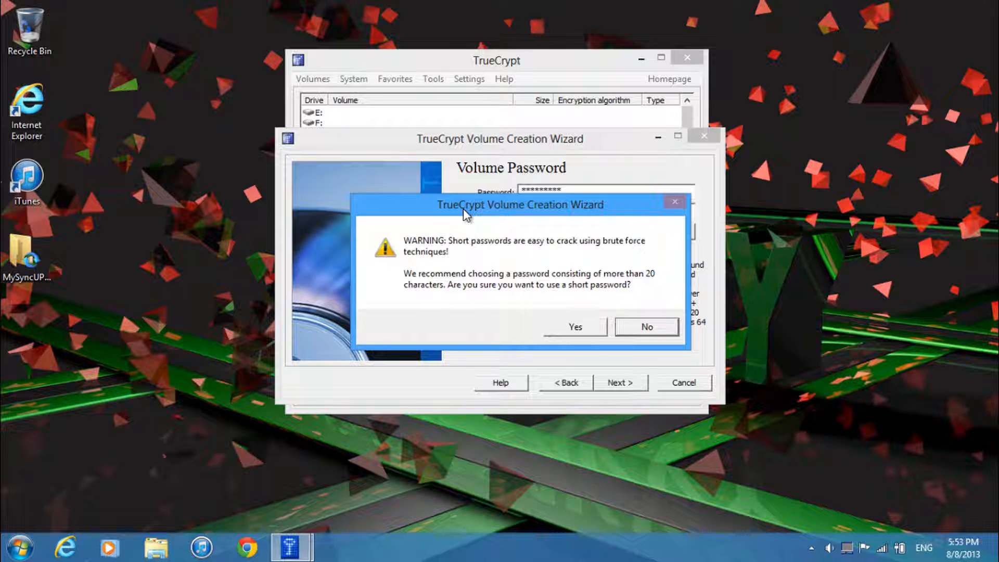
mouse_move(709, 79)
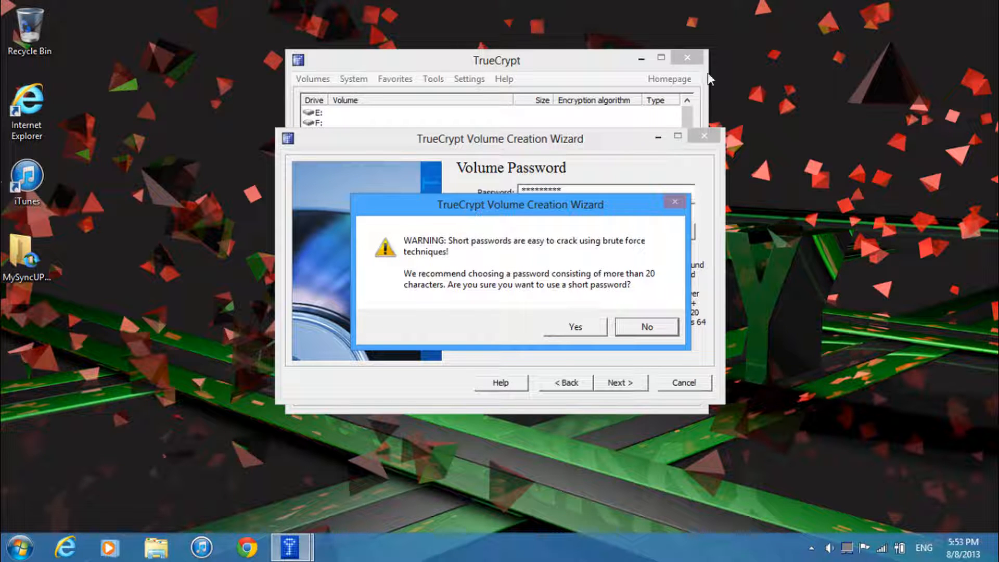
mouse_move(592, 333)
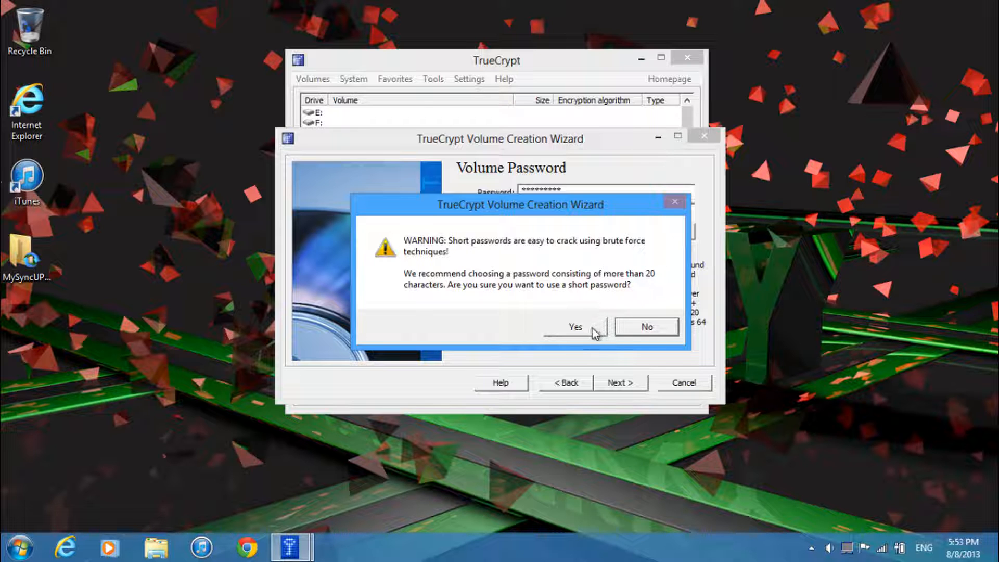
click(574, 325)
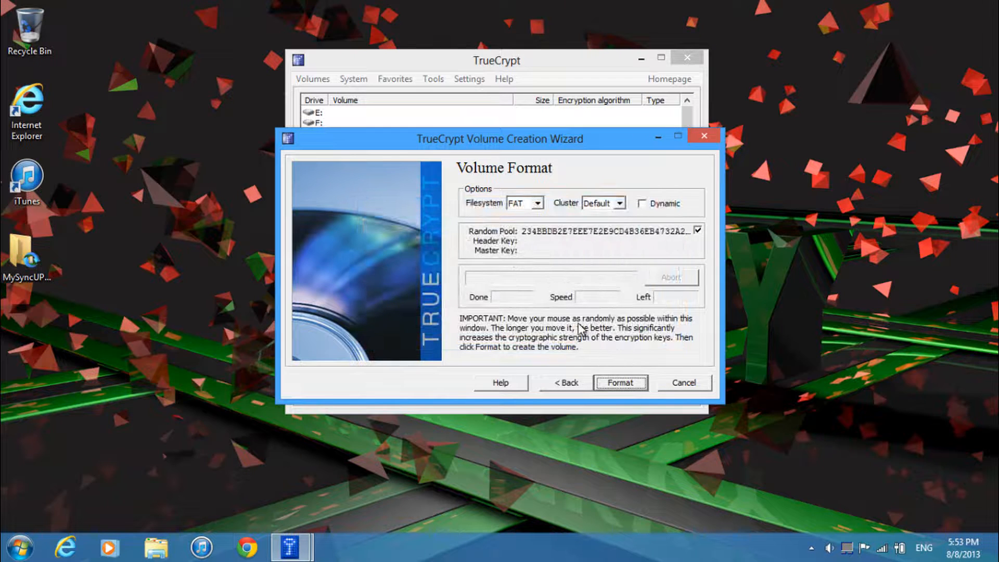
mouse_move(610, 217)
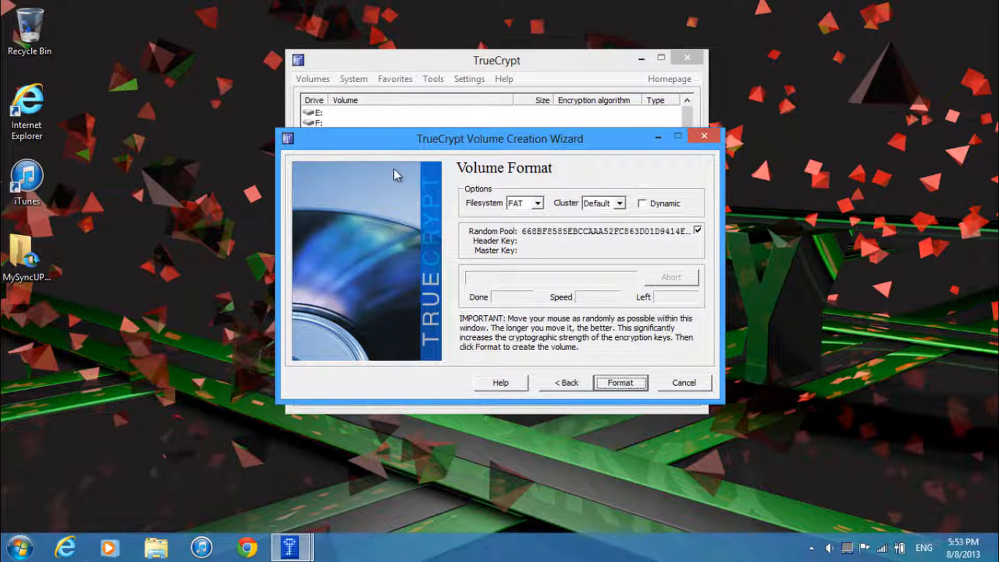
mouse_move(567, 223)
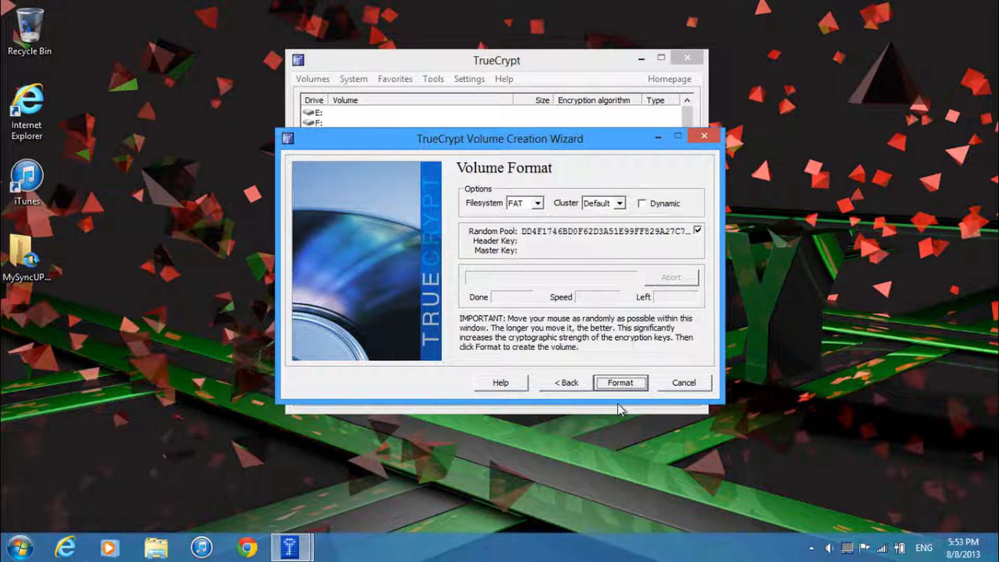
Step: Format the Demonstration volume and exit the wizard to the main window
click(620, 382)
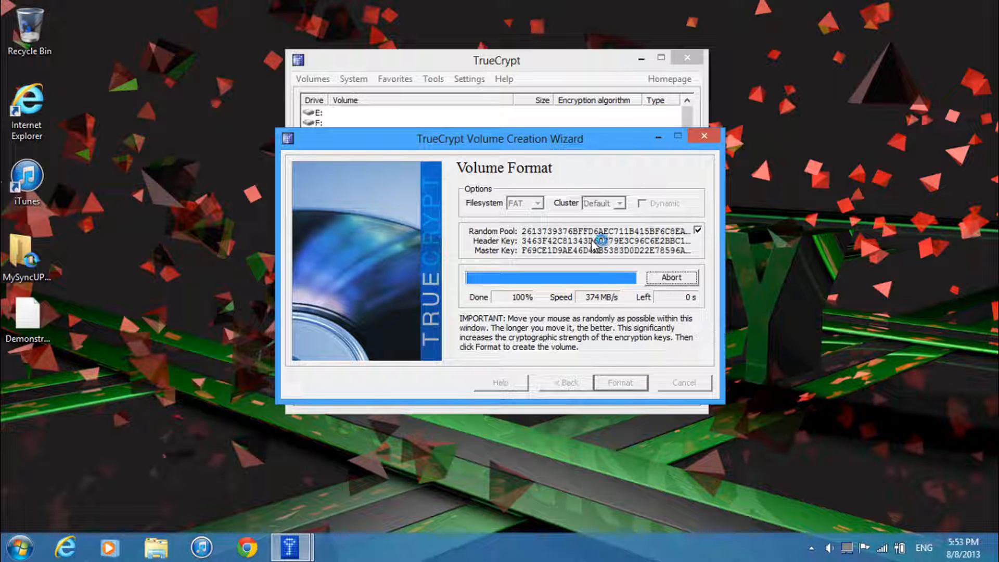
drag(501, 138, 489, 108)
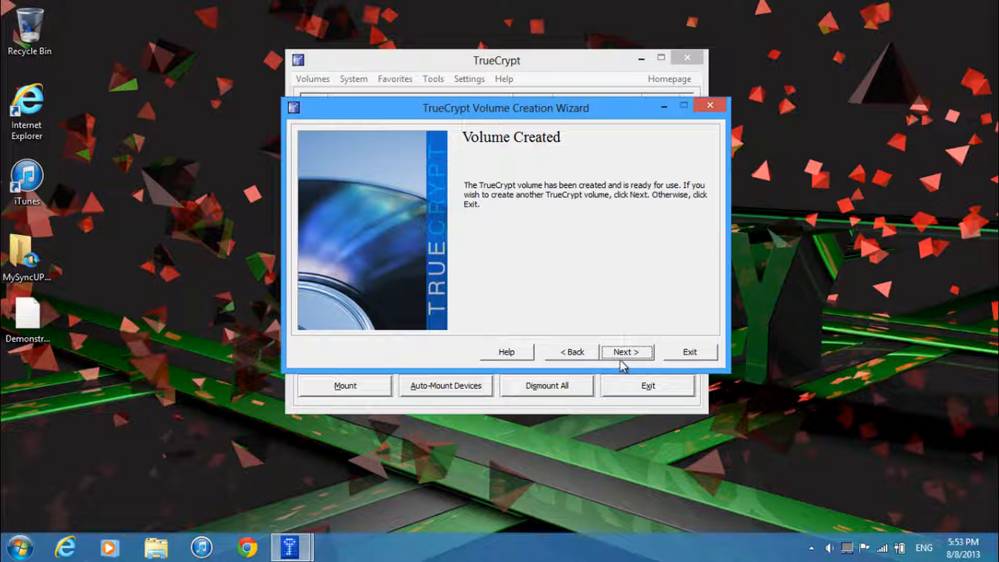
mouse_move(622, 358)
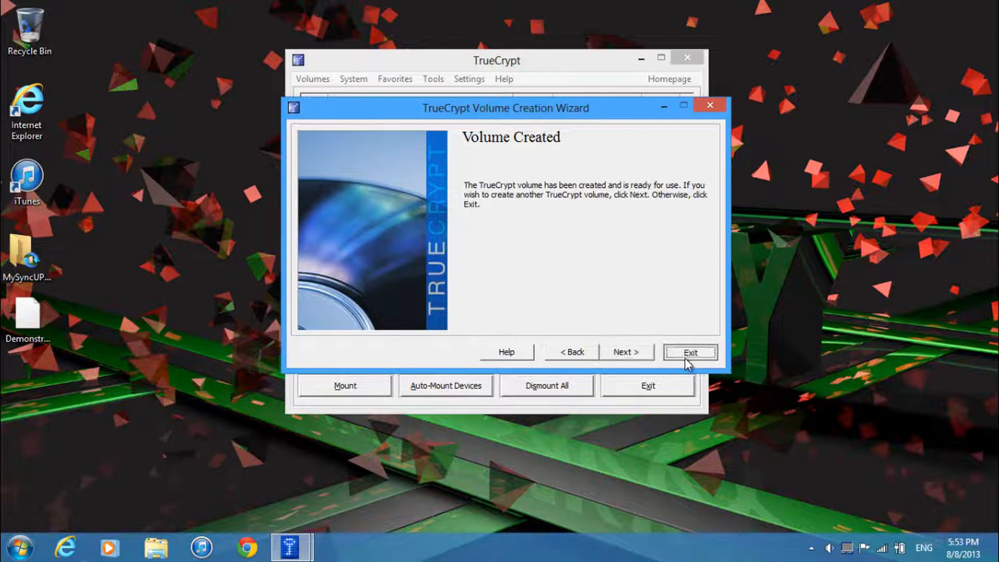
click(689, 351)
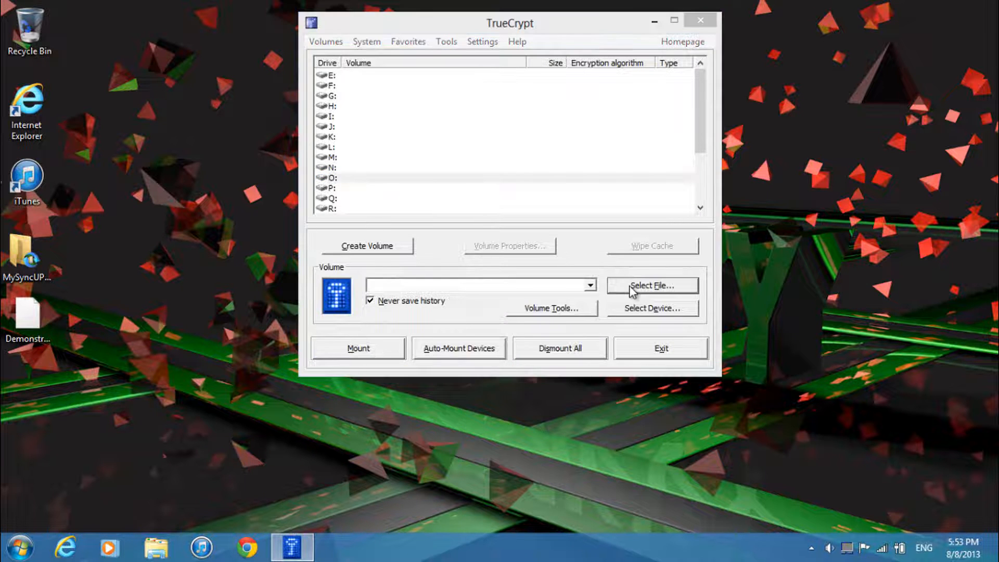
Step: Select the Demonstration file and mount it as drive O:
click(651, 285)
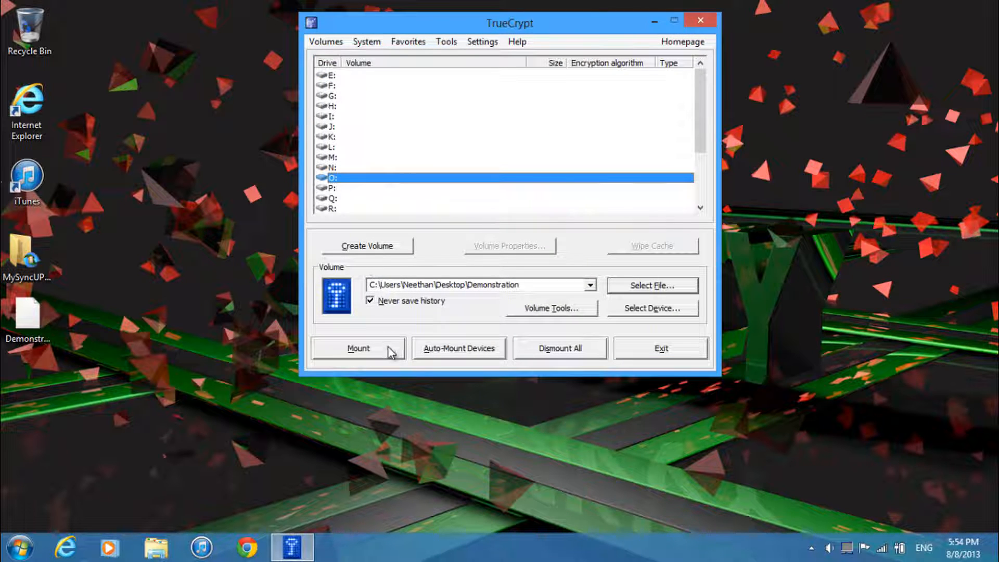
click(357, 348)
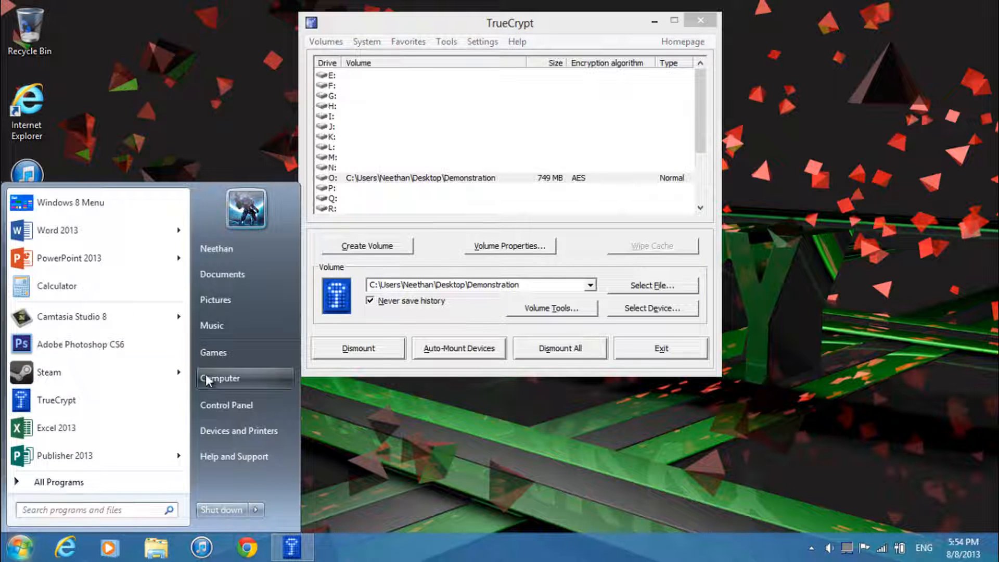
Step: View Local Disk (O:) with its four shortcuts in Computer, then close Explorer
click(221, 377)
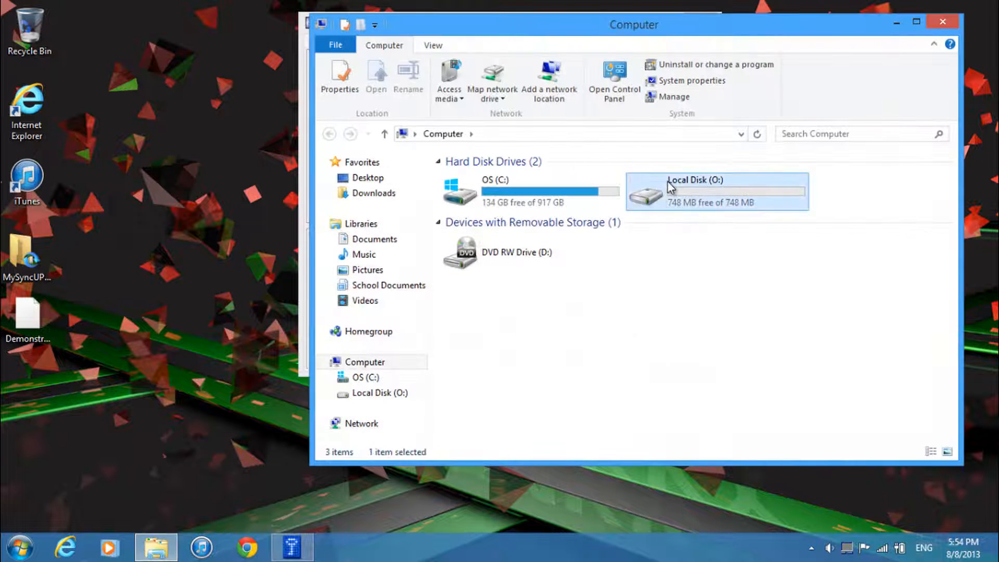
double_click(695, 188)
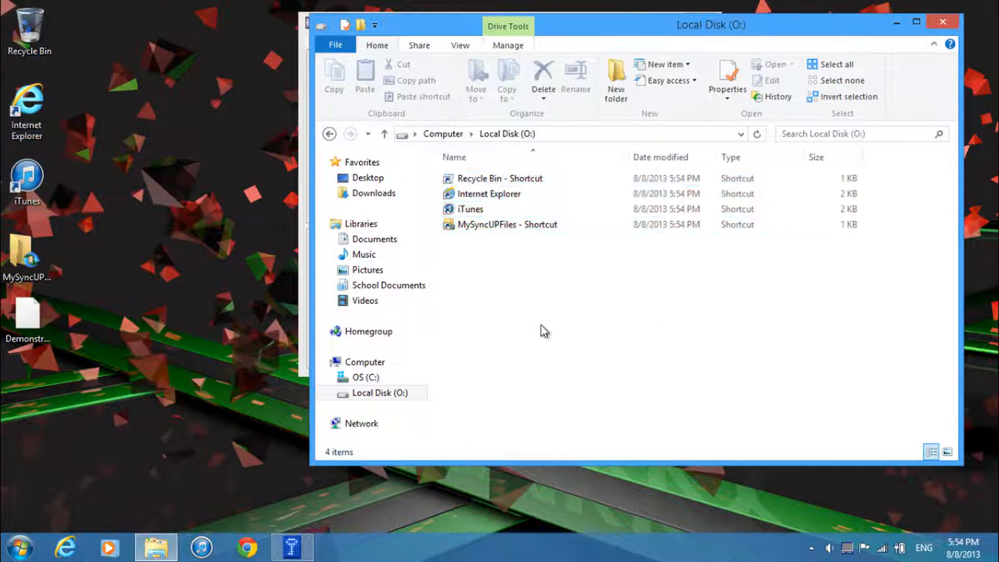
click(384, 134)
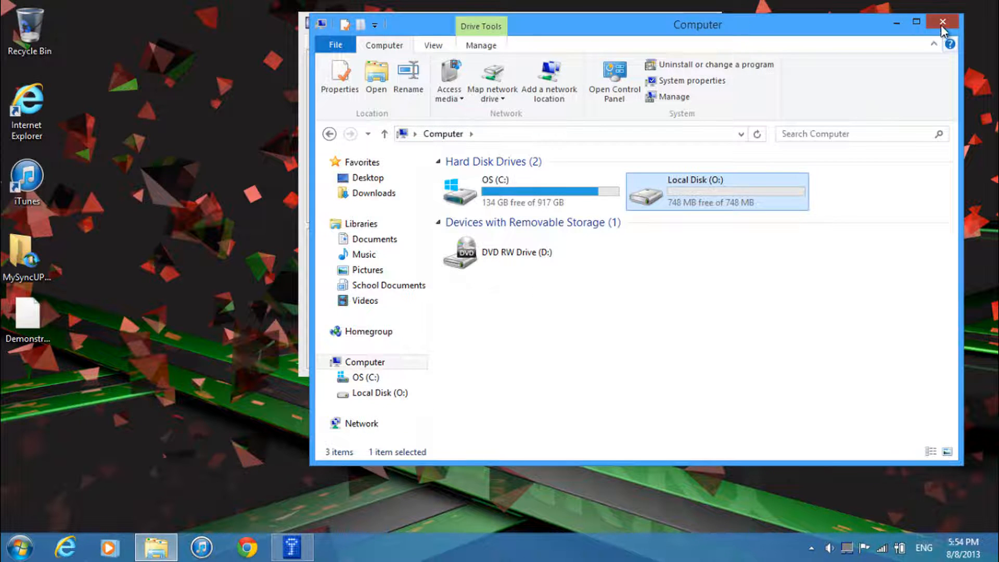
click(943, 22)
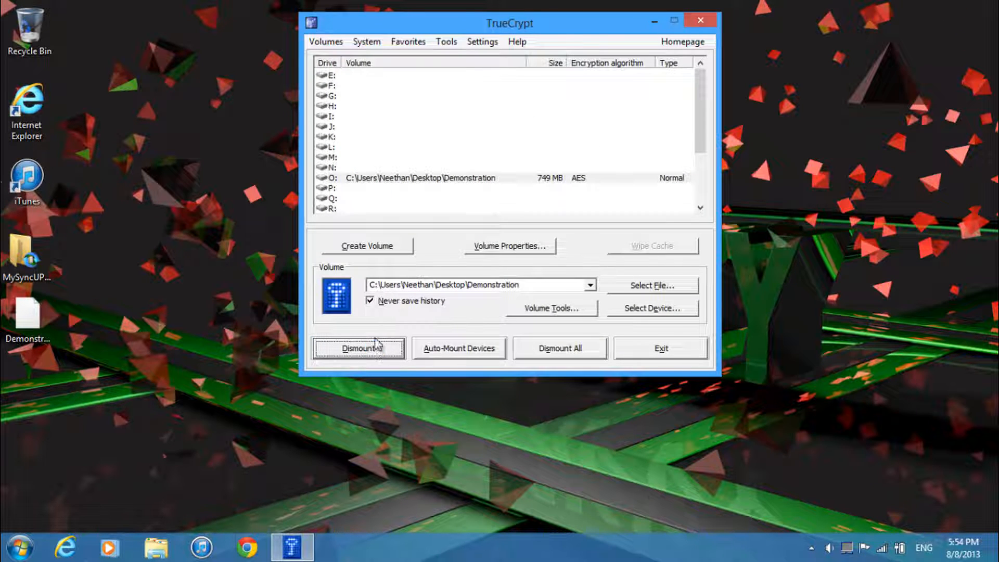
Step: Dismount drive O: and confirm it is gone from the Computer drive list
click(358, 347)
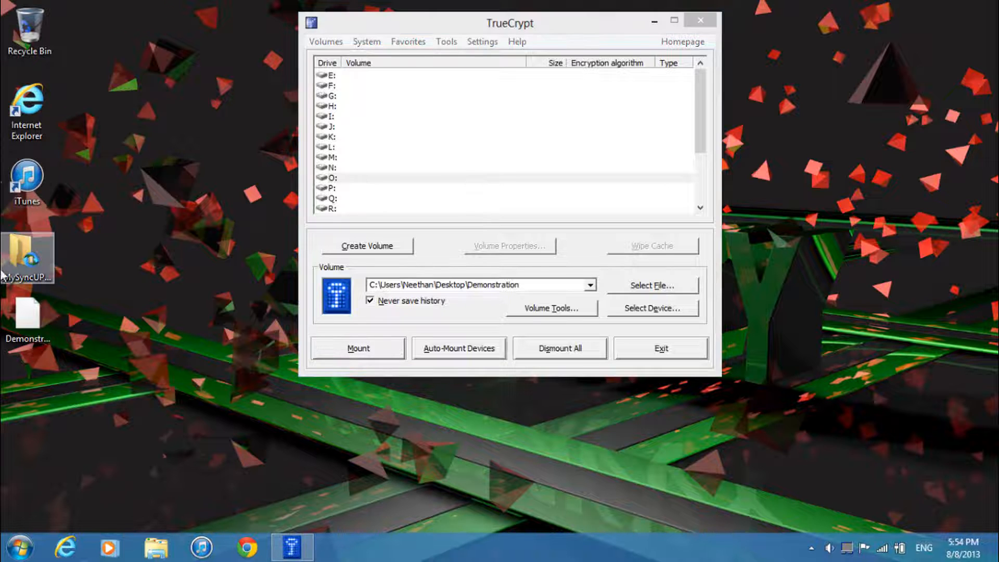
click(28, 318)
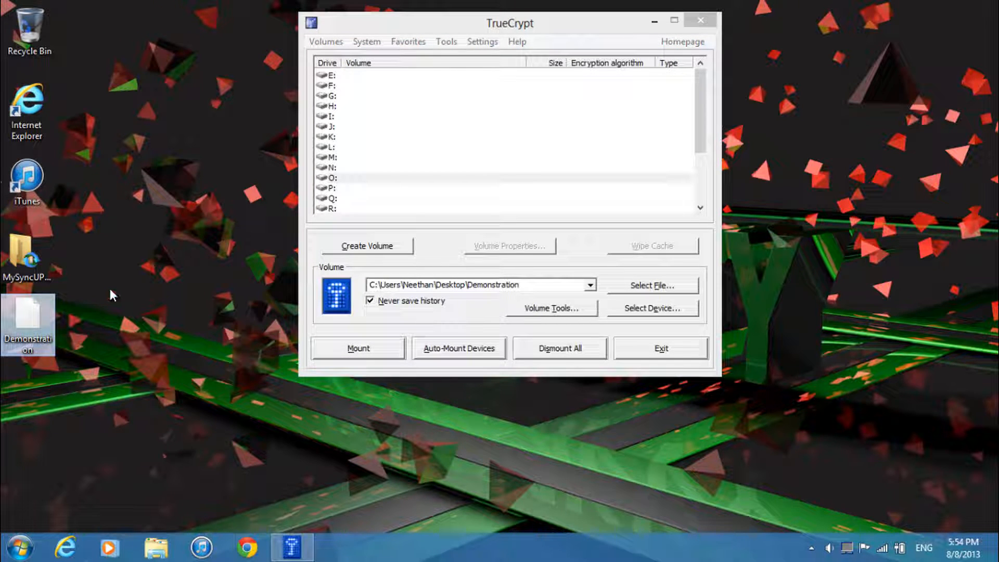
click(19, 547)
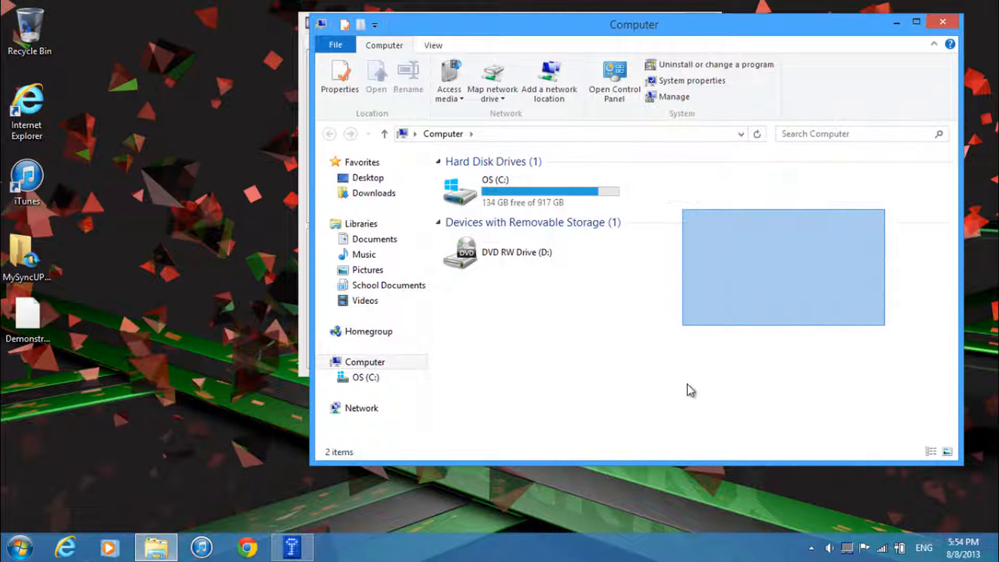
click(291, 548)
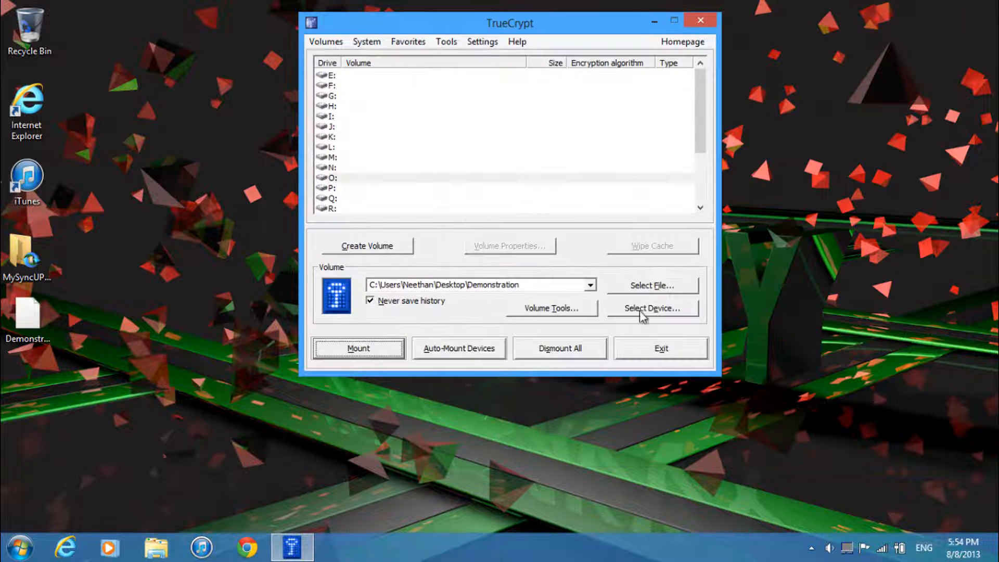
Step: Remount drive O: and delete all its shortcuts, then close Explorer
click(358, 347)
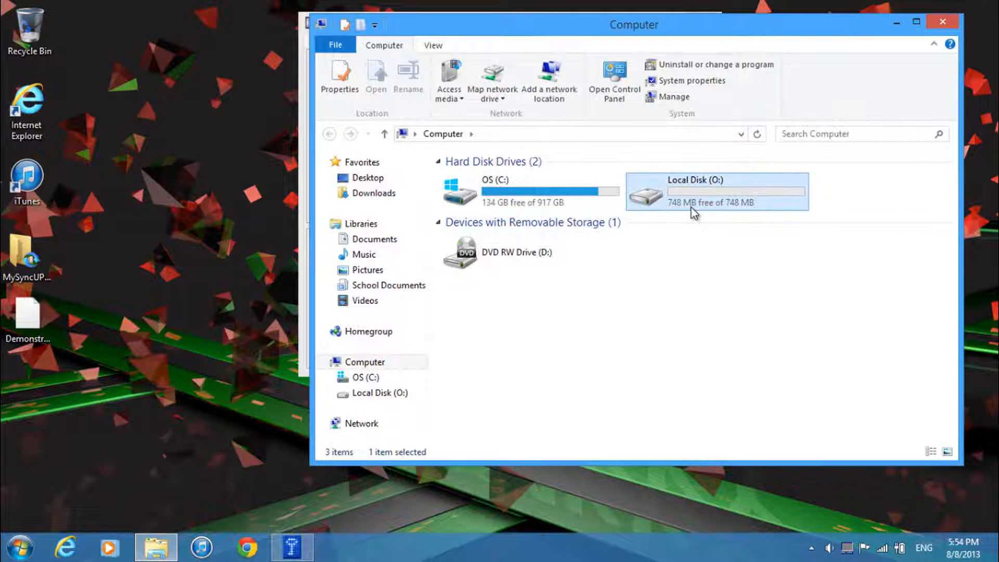
double_click(716, 191)
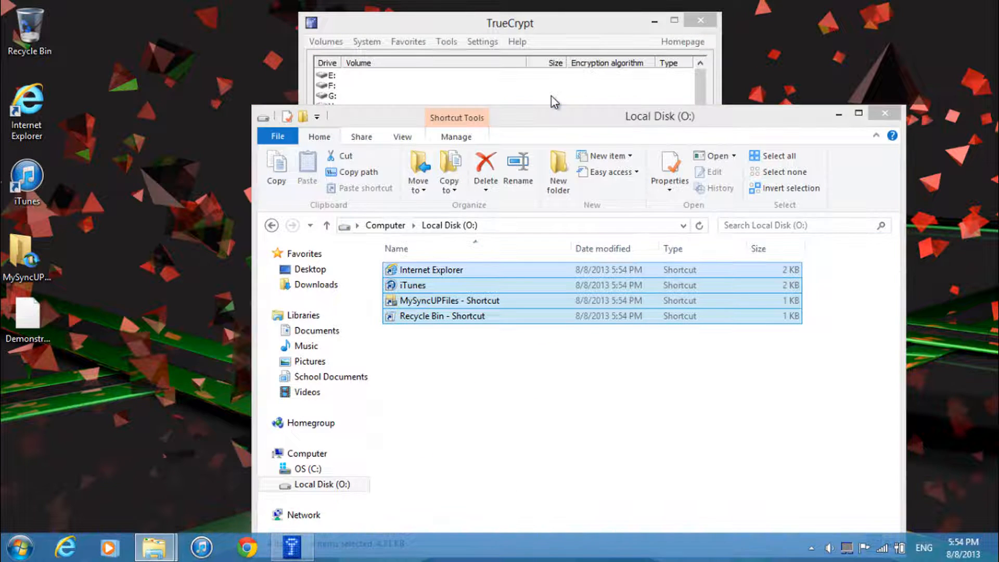
click(486, 165)
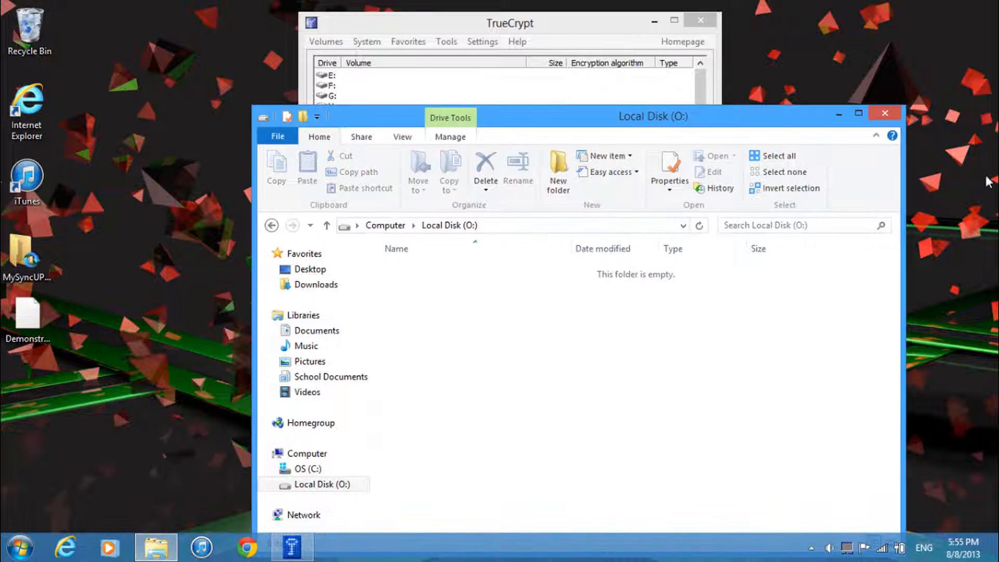
click(508, 23)
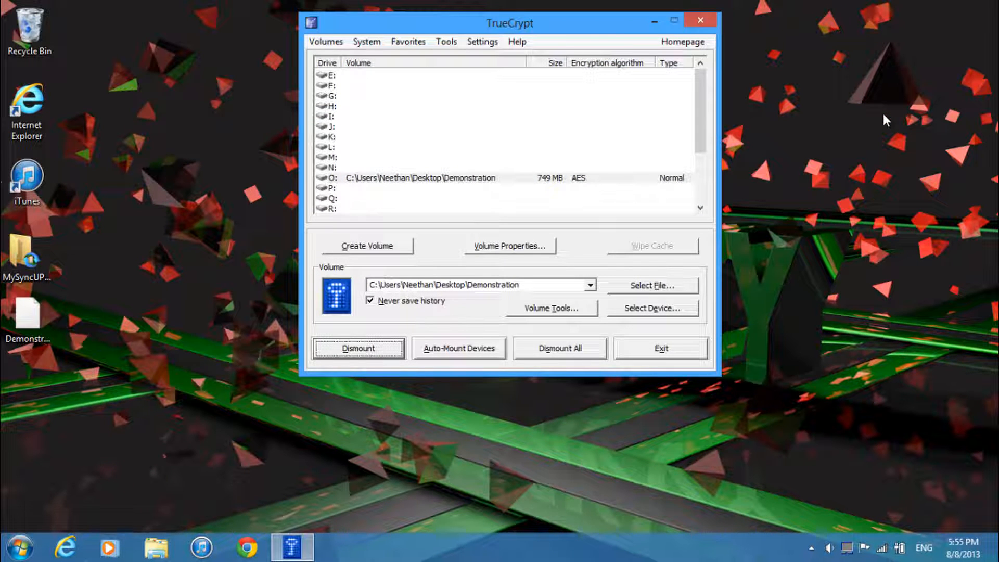
mouse_move(776, 305)
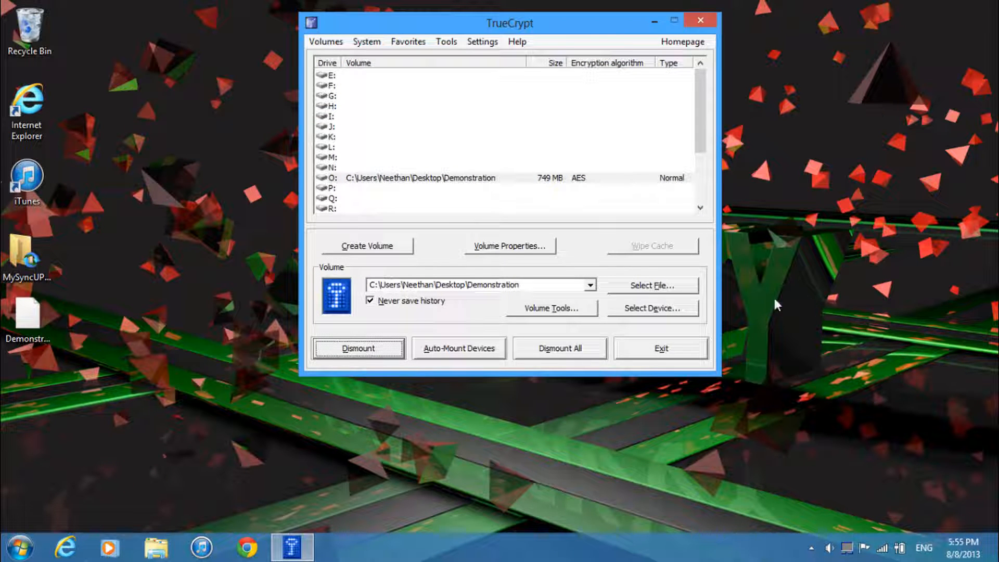
Step: Dismount drive O: and close TrueCrypt
click(358, 348)
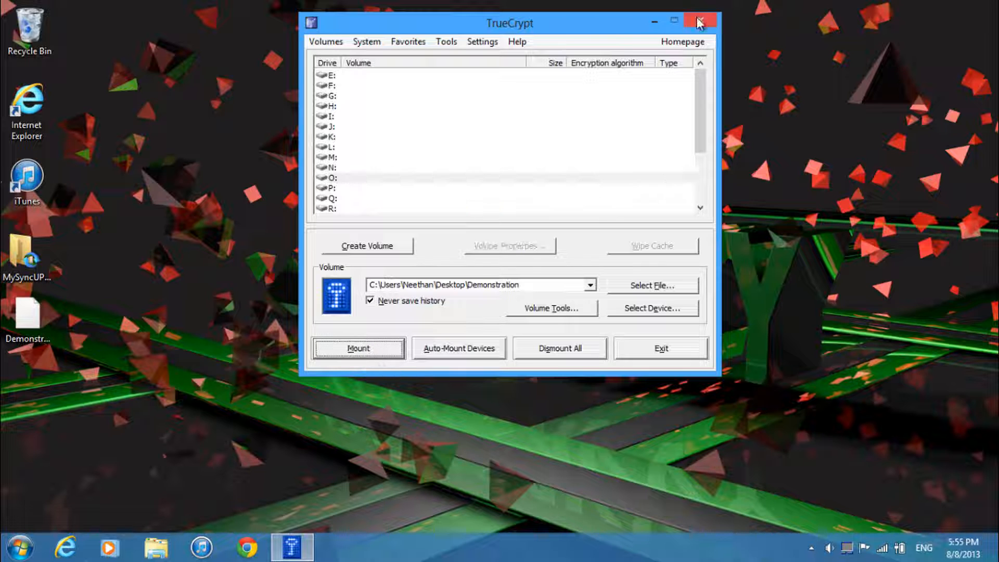
click(699, 21)
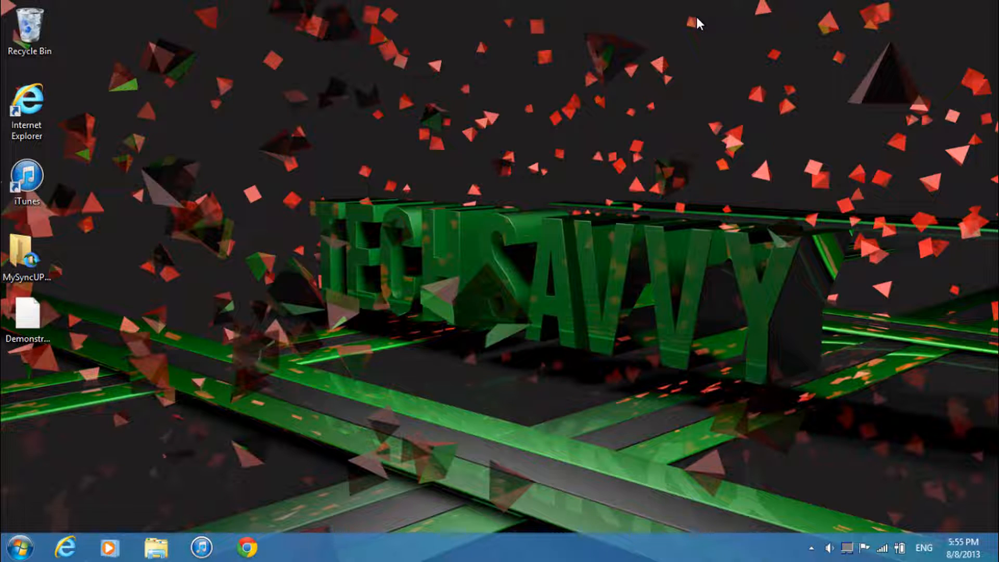